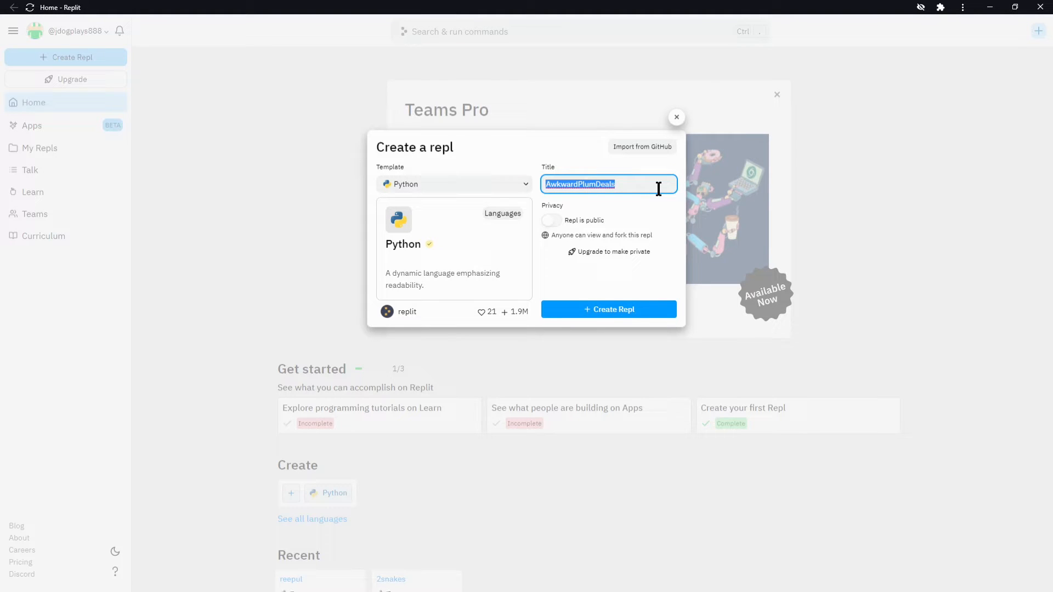
Step: Create a new Python repl titled Snake from the Create a repl dialog
type("Snake")
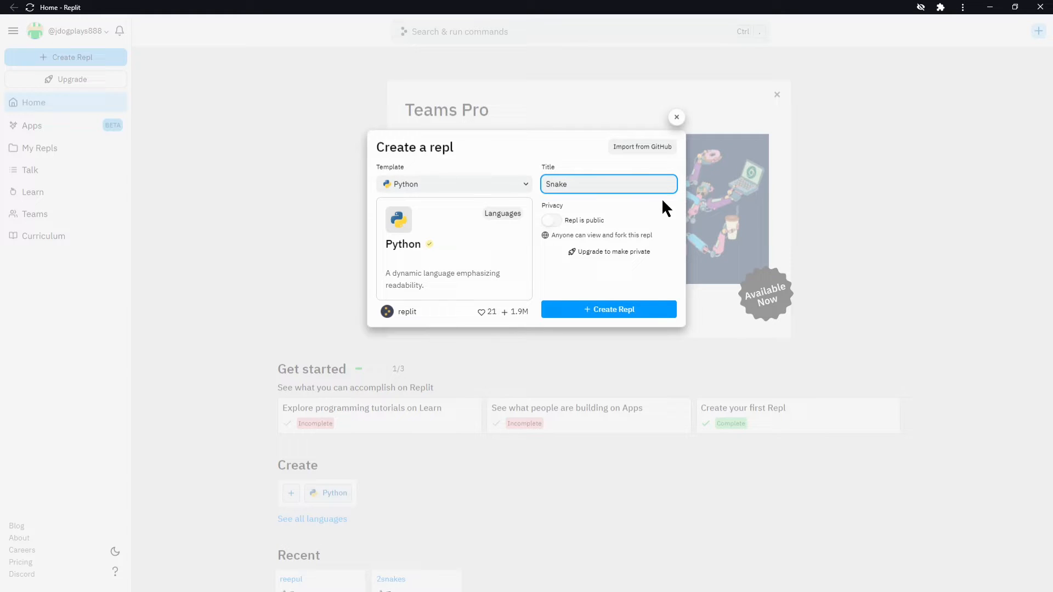
left_click(608, 309)
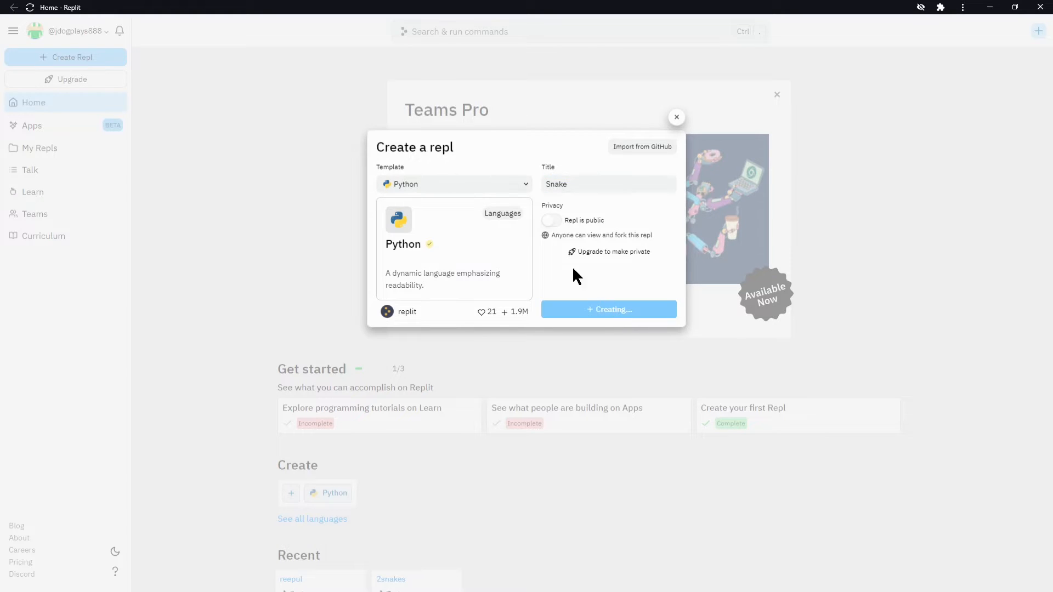
left_click(608, 309)
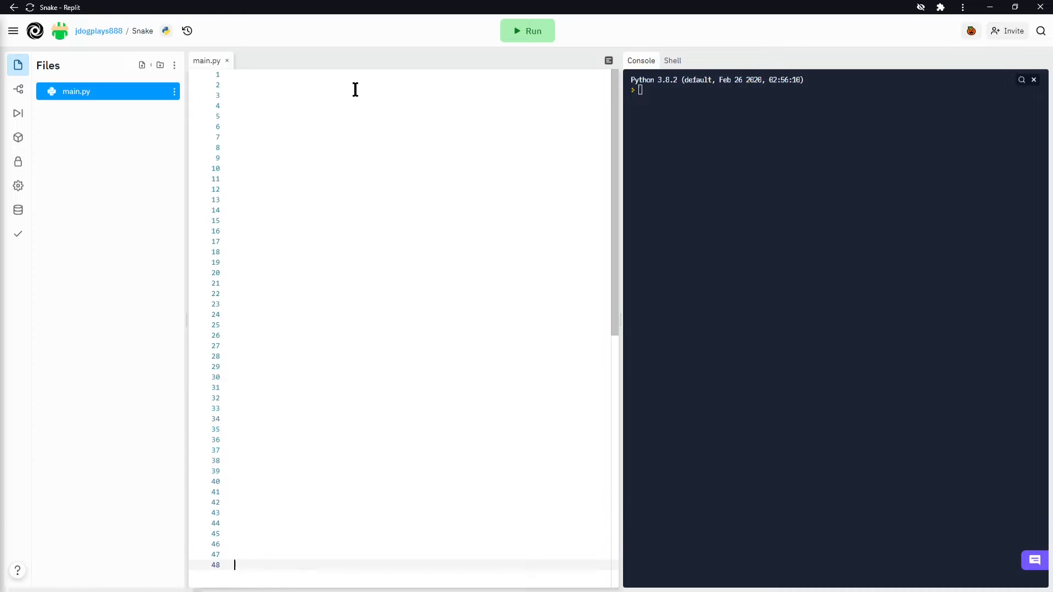
Step: Write print("aaaaaa") on line 48 of main.py and run it so aaaaaa prints
type("p")
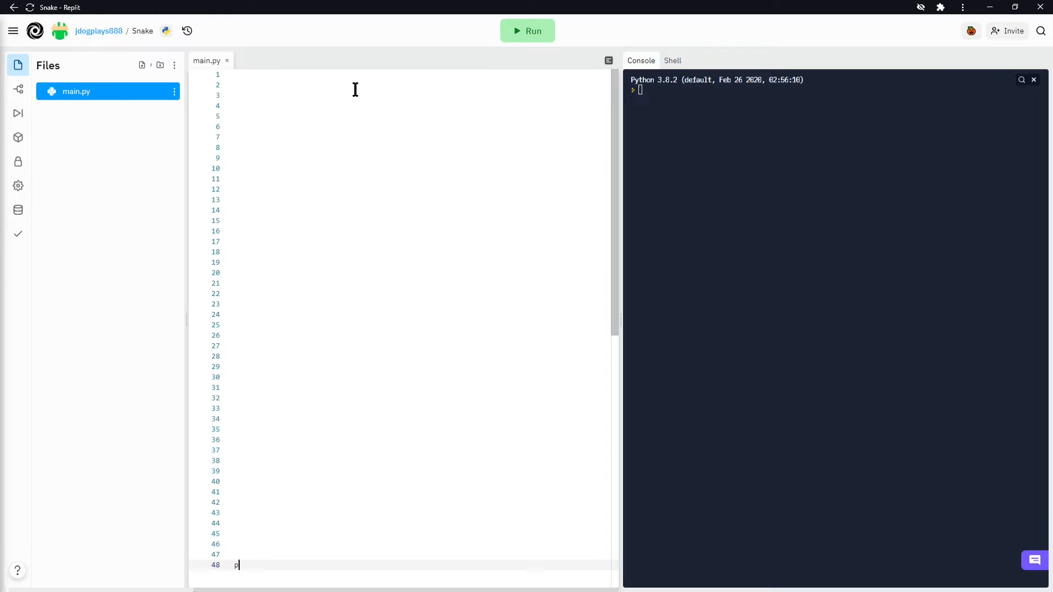
type("rint(\"")
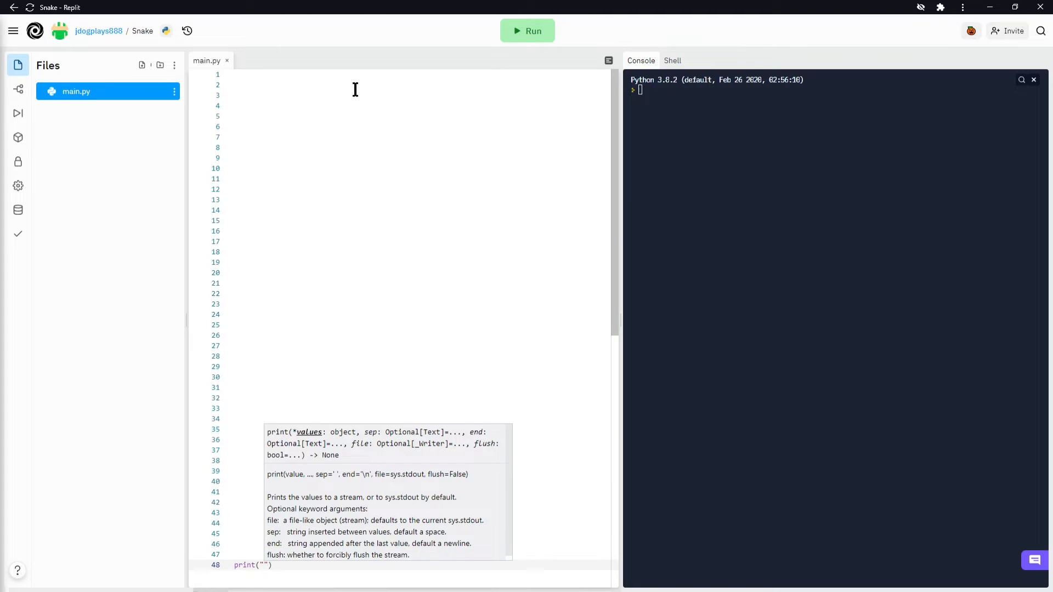
type("aaaaaa")
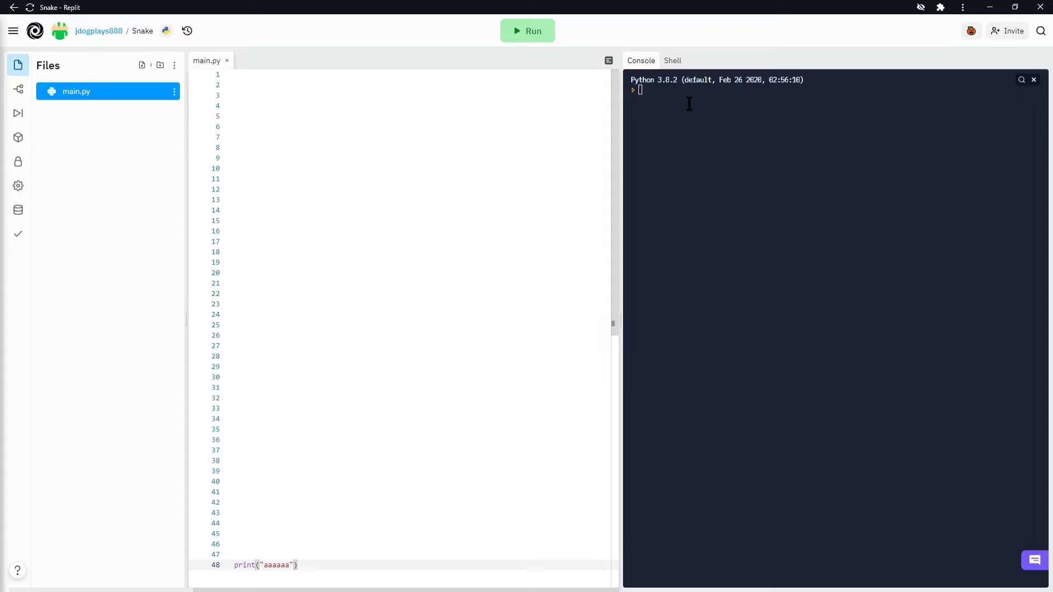
left_click(527, 31)
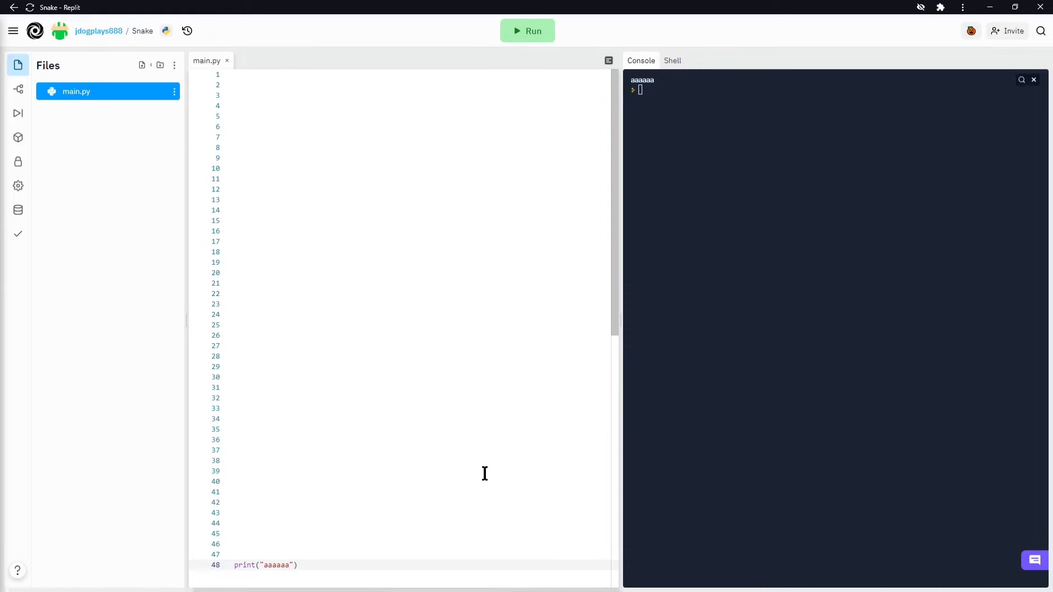
Step: Break the string across lines and run it, producing a SyntaxError in the console
key("Enter")
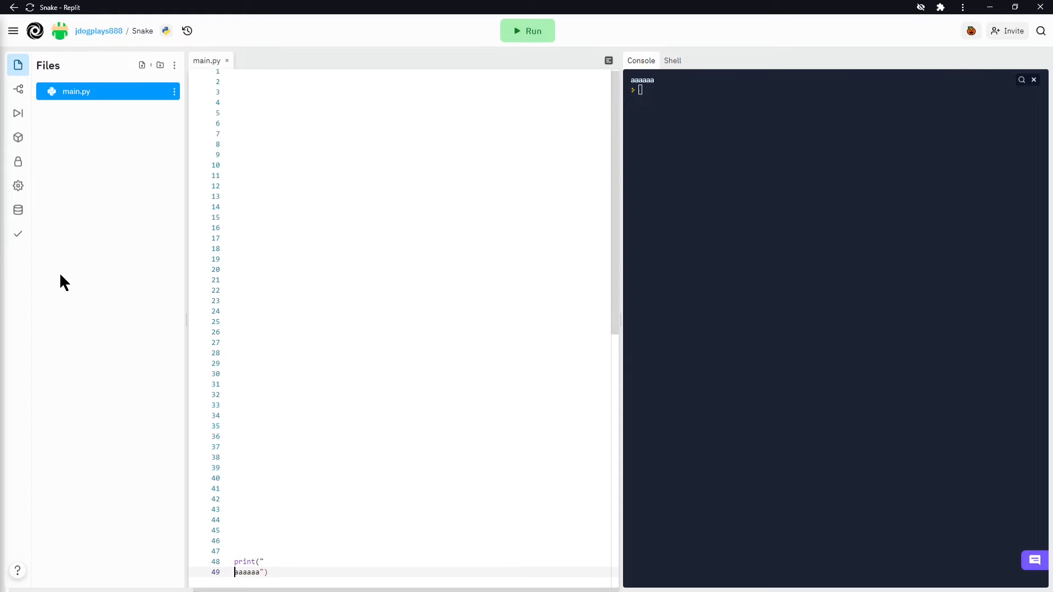
scroll("down", 3)
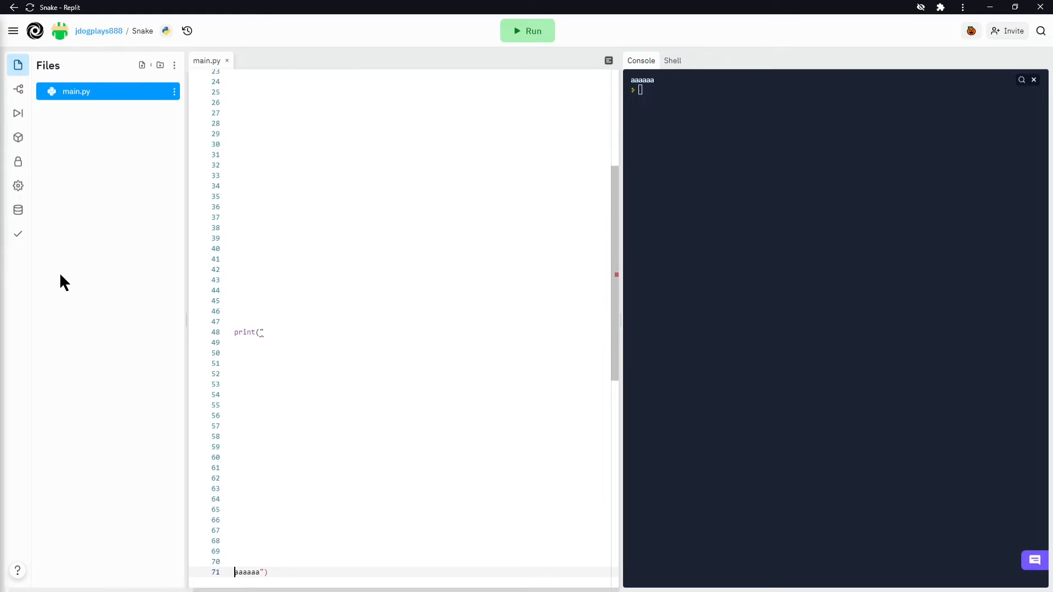
scroll("down", 3)
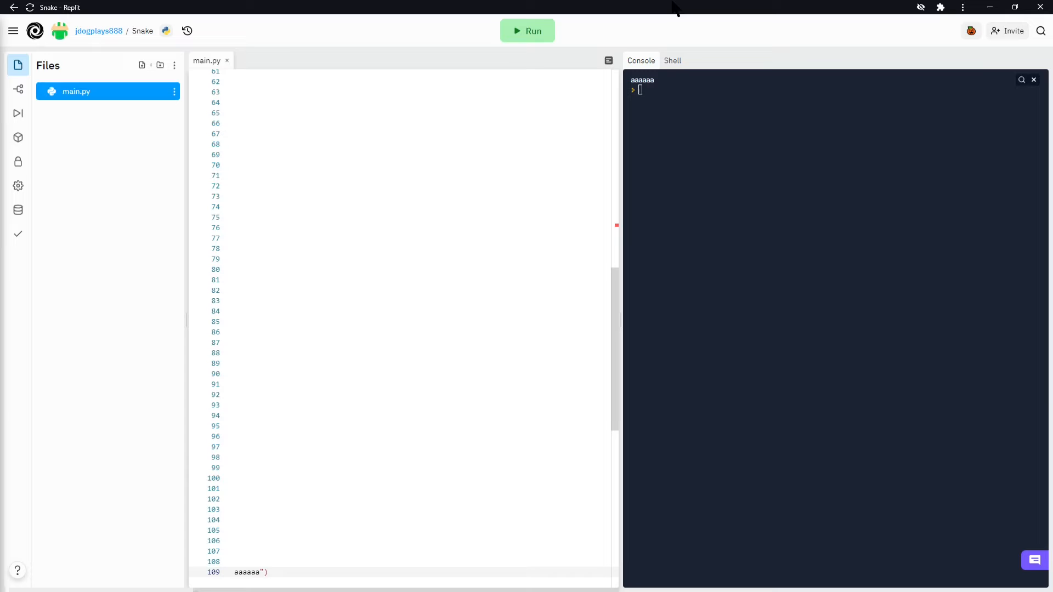
left_click(527, 30)
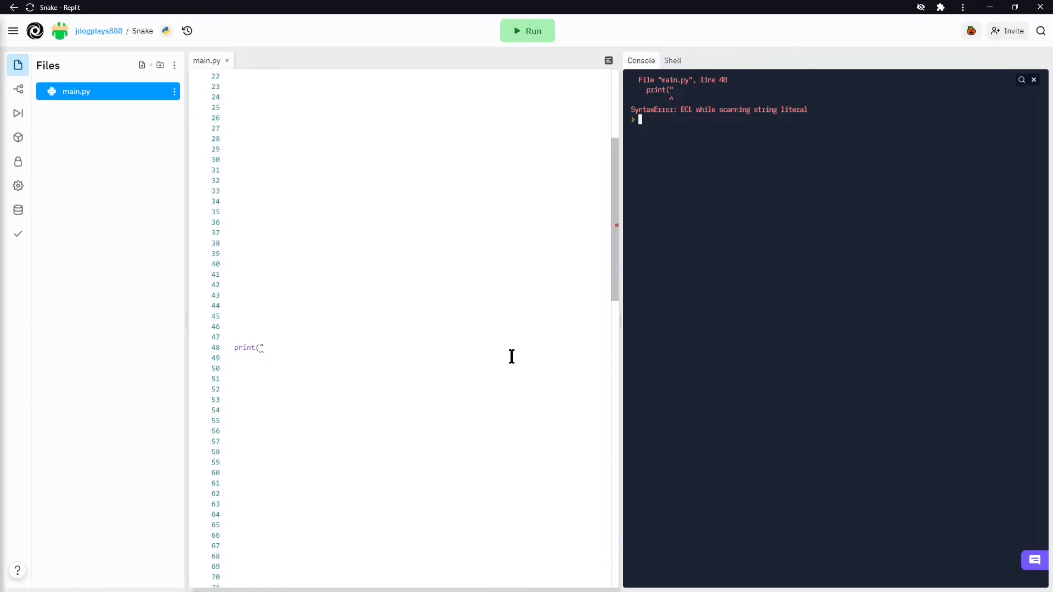
Step: Rejoin the split string so print("aaaaaa") sits on a single line 48
scroll("down", 3)
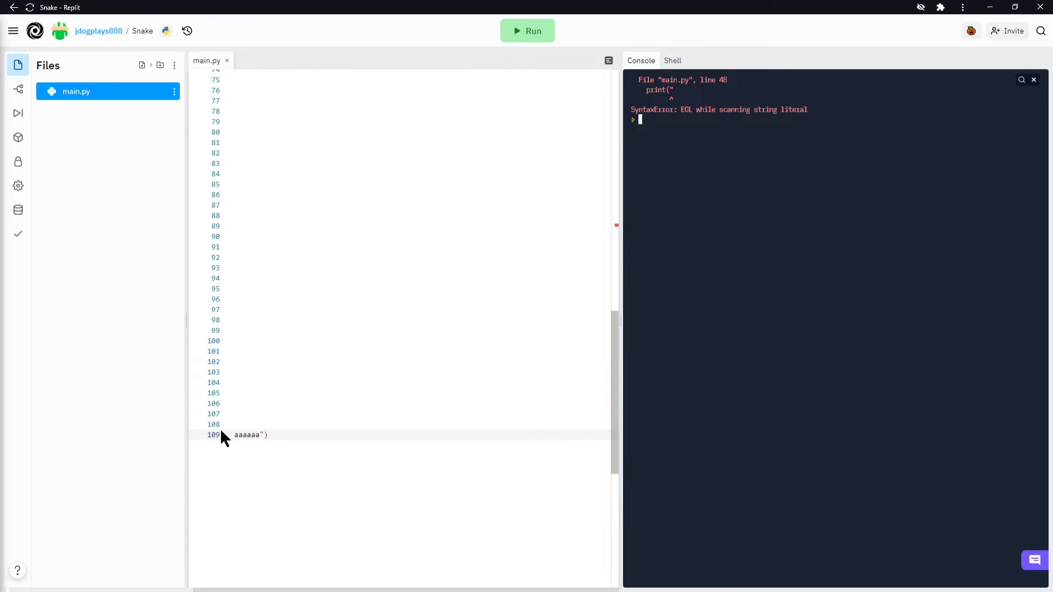
left_click(268, 435)
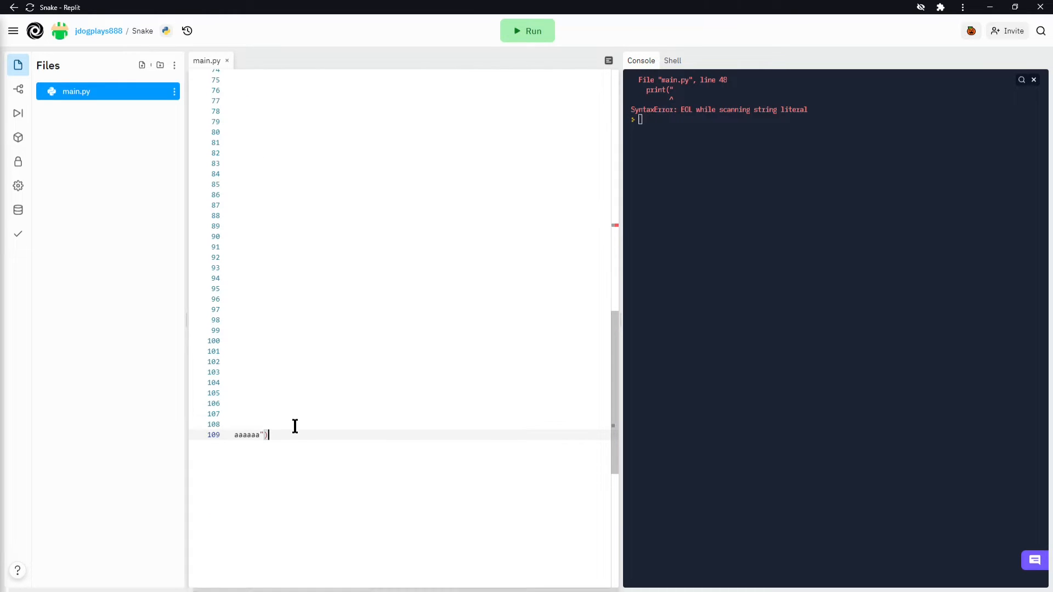
mouse_move(214, 445)
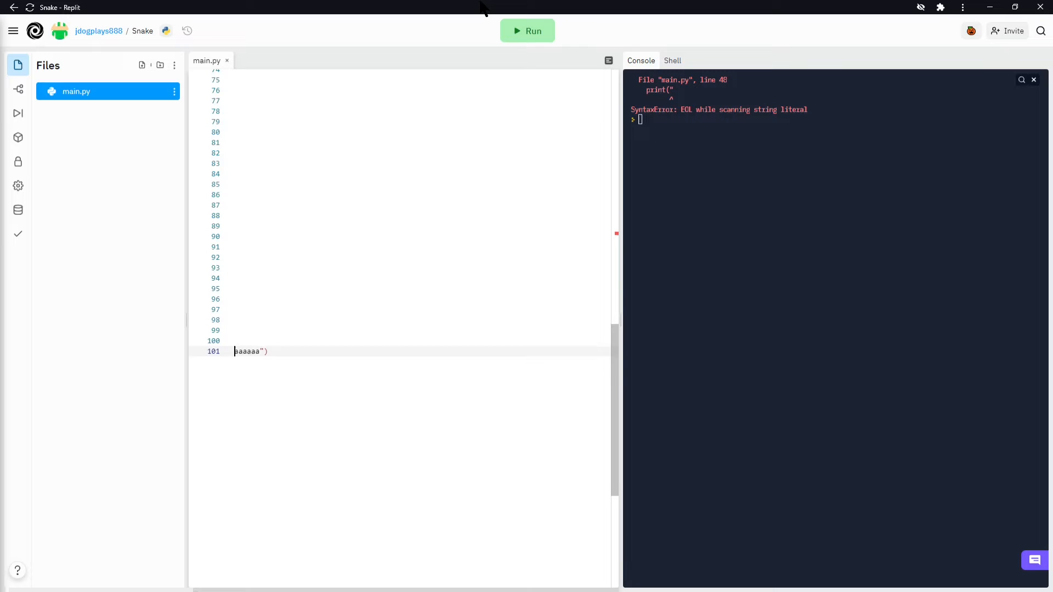
scroll("down", 3)
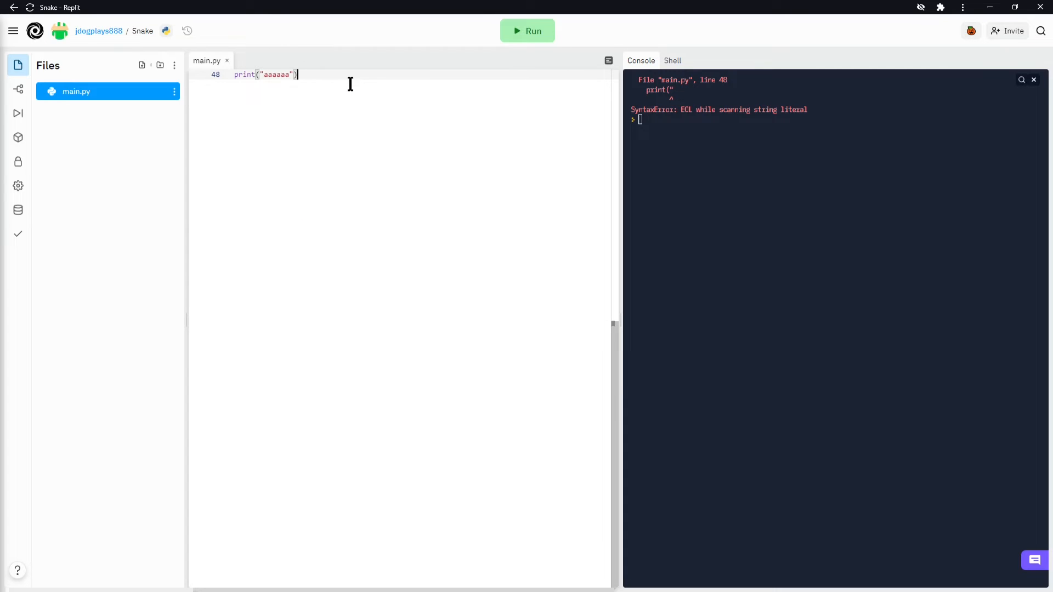
Step: Extend the string on line 48 with many more a's and run it
left_click(528, 30)
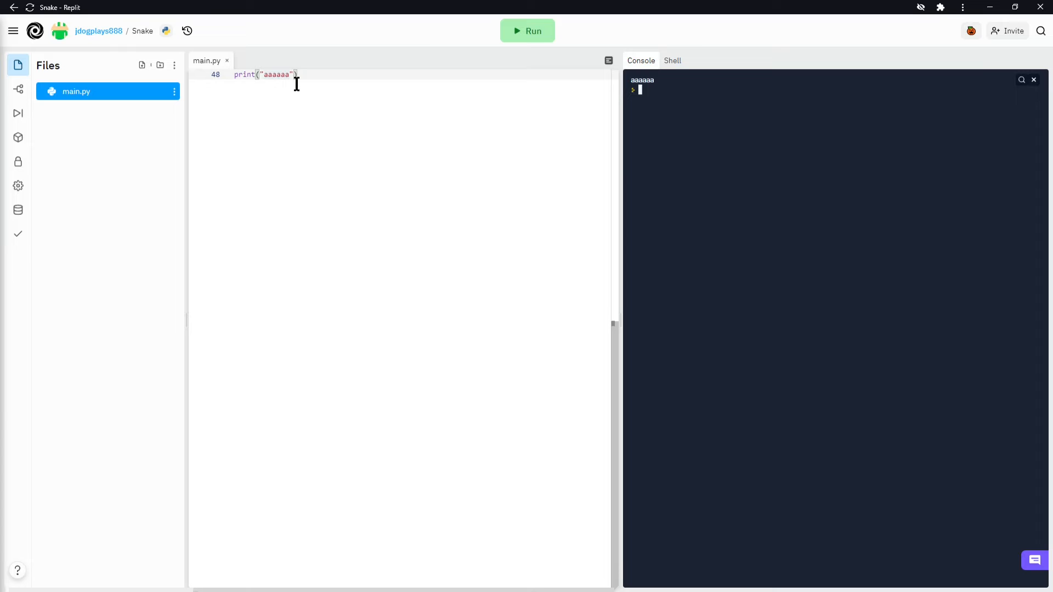
type("aaaaaaaaaaaaaaaaa")
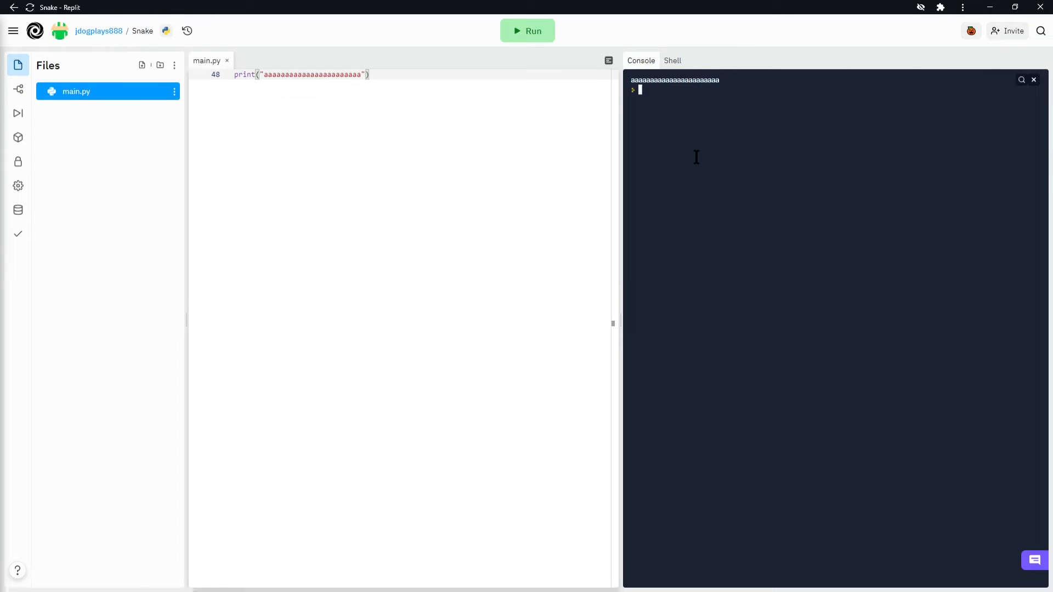
mouse_move(334, 11)
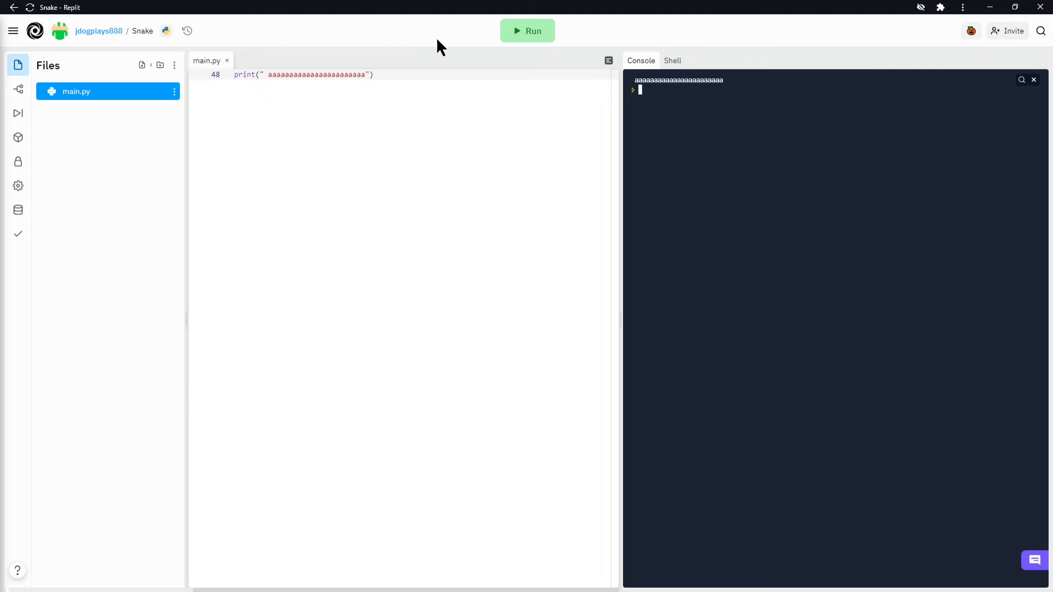
Step: Run the script showing the a's printed far indented by leading spaces
left_click(277, 75)
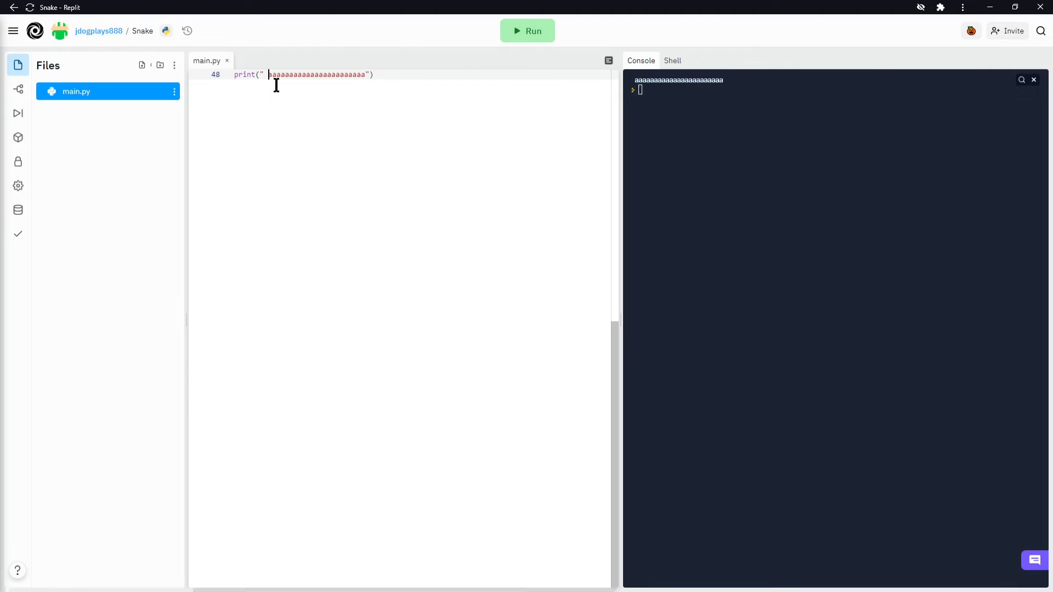
left_click(528, 30)
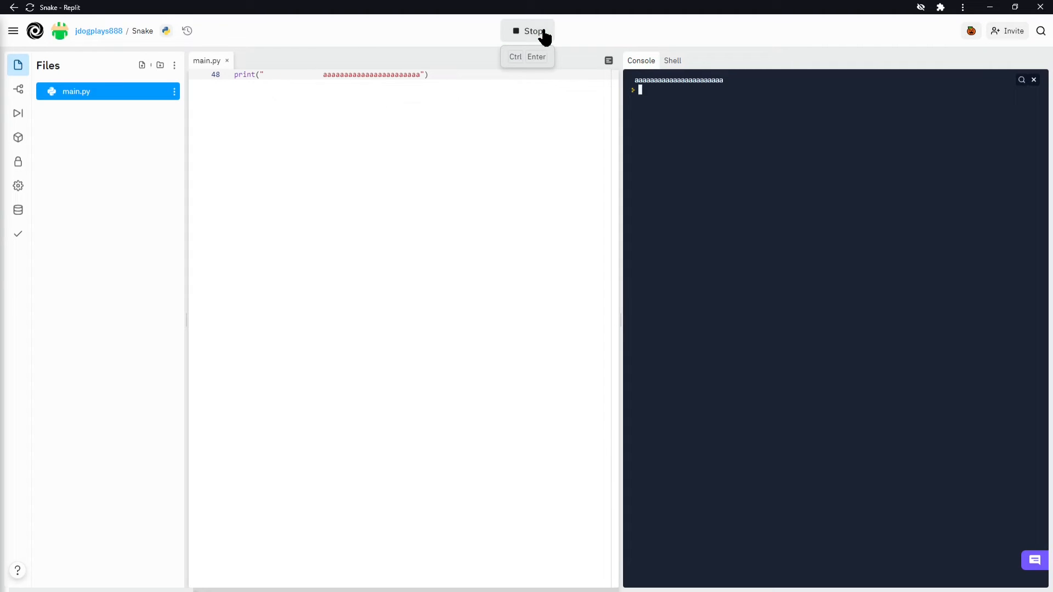
left_click(528, 30)
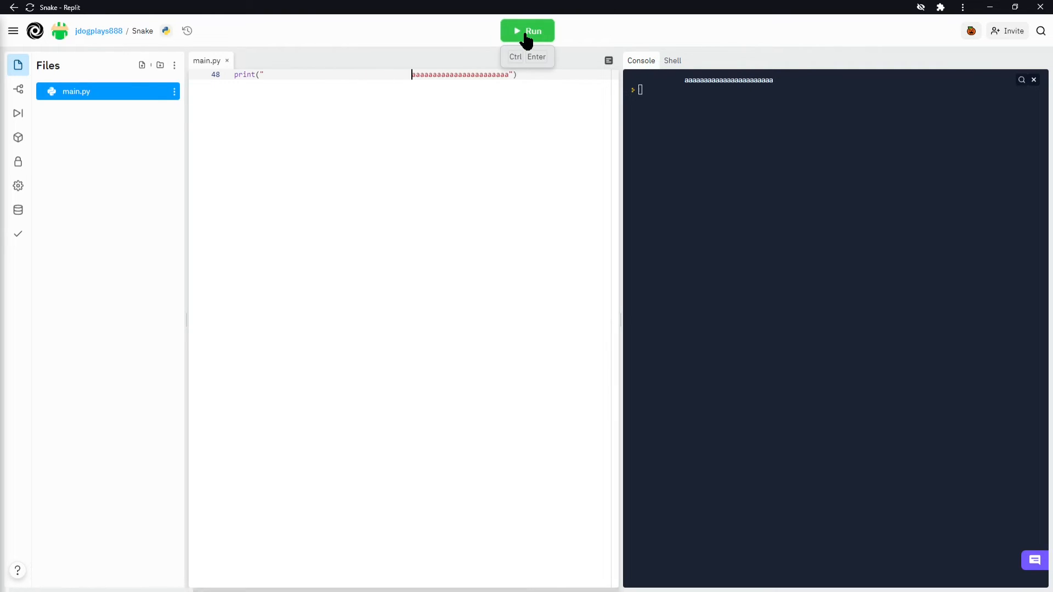
left_click(527, 30)
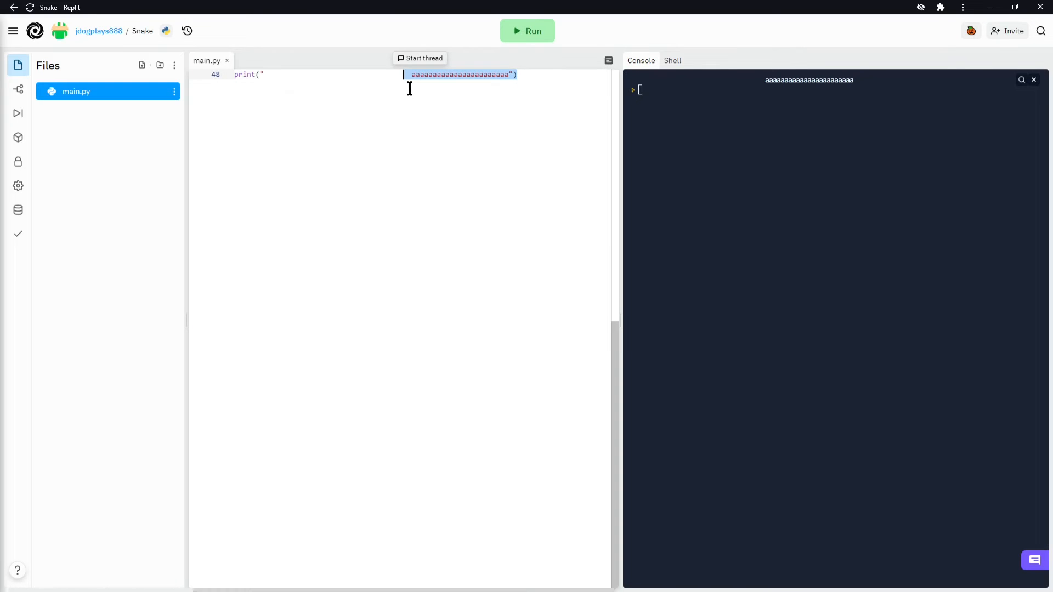
Step: Replace the spaced-out string with a's typed directly after the opening quote
key("Delete")
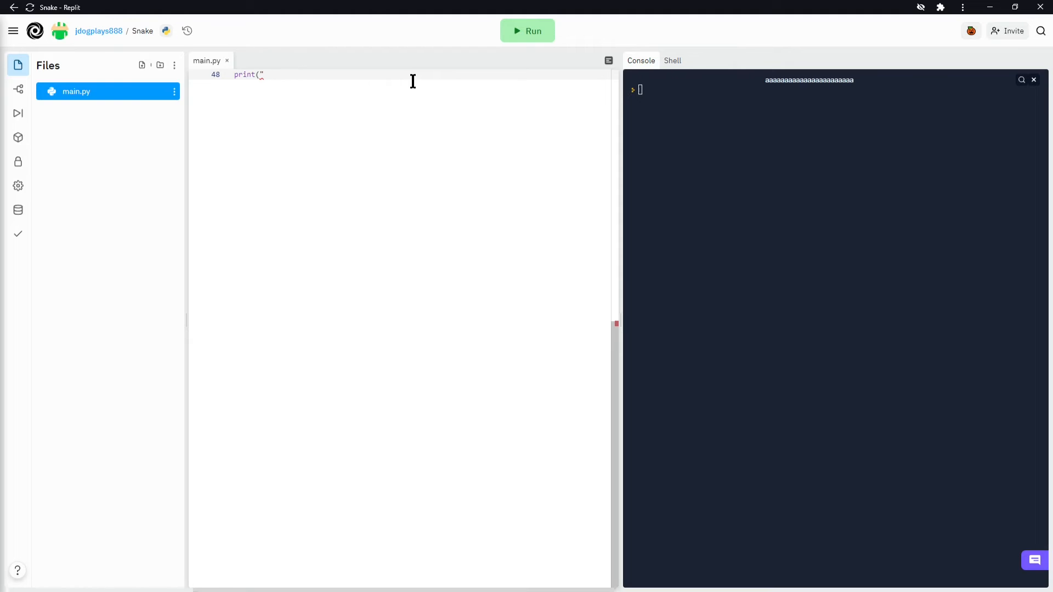
type("aaaaaaaaaaaaaaaaaaaaaa\")")
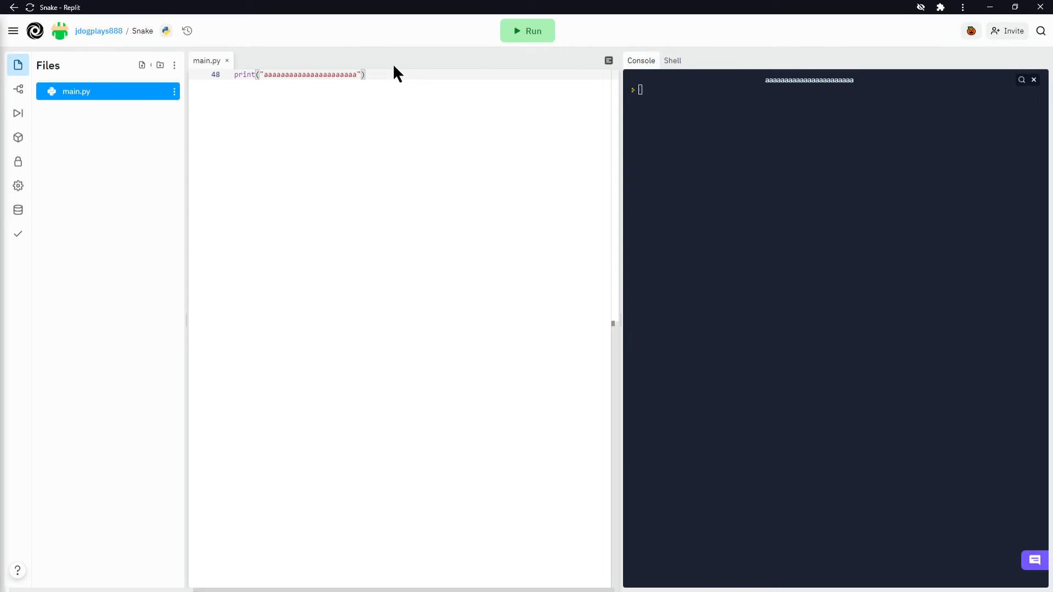
Step: Add print("o") on line 49 and run it so o prints beneath the a's
key("Enter")
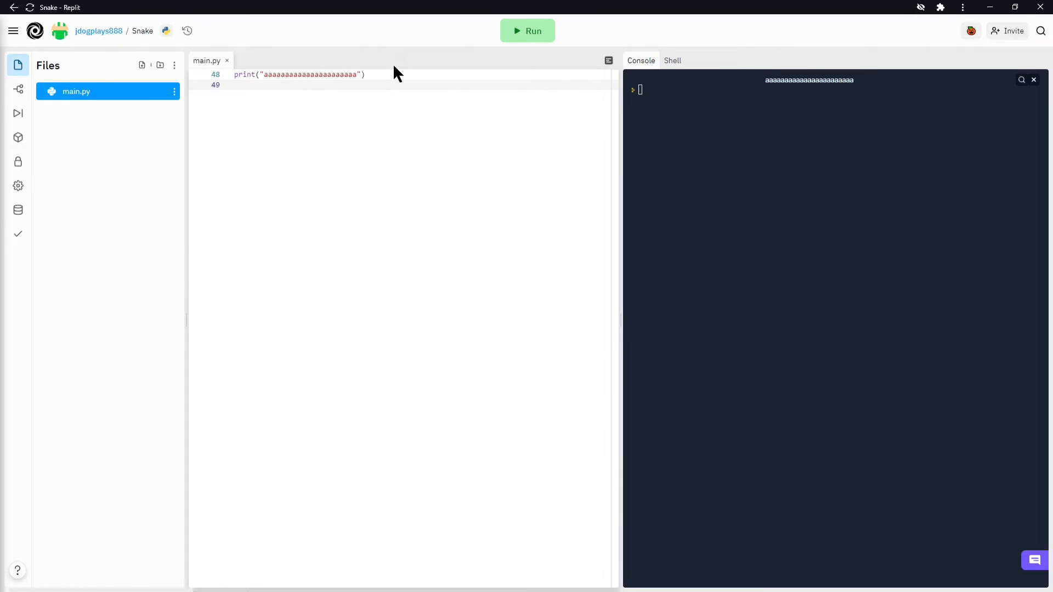
type("o")
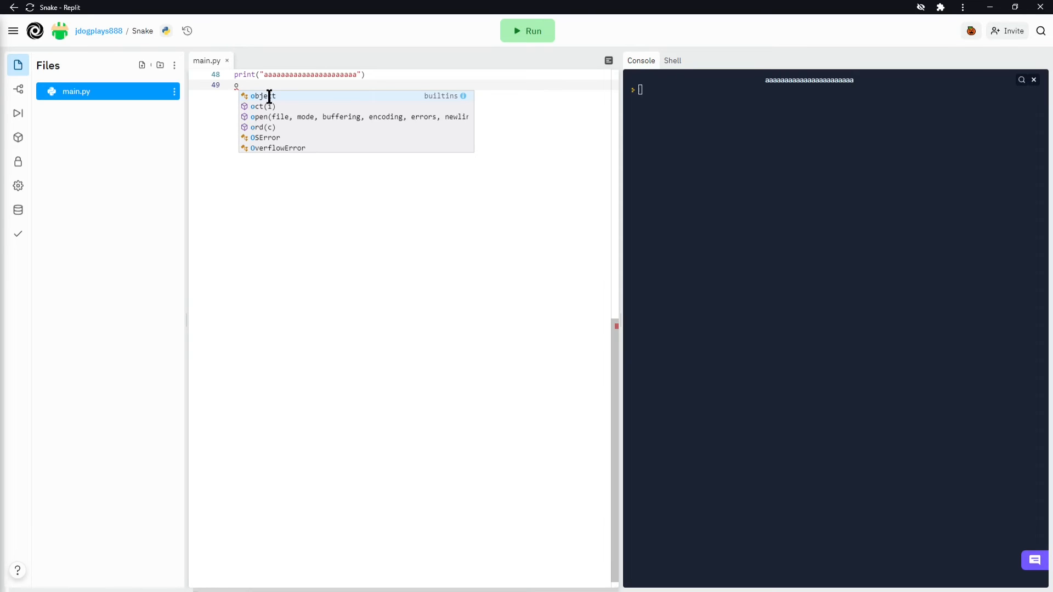
type("print(")
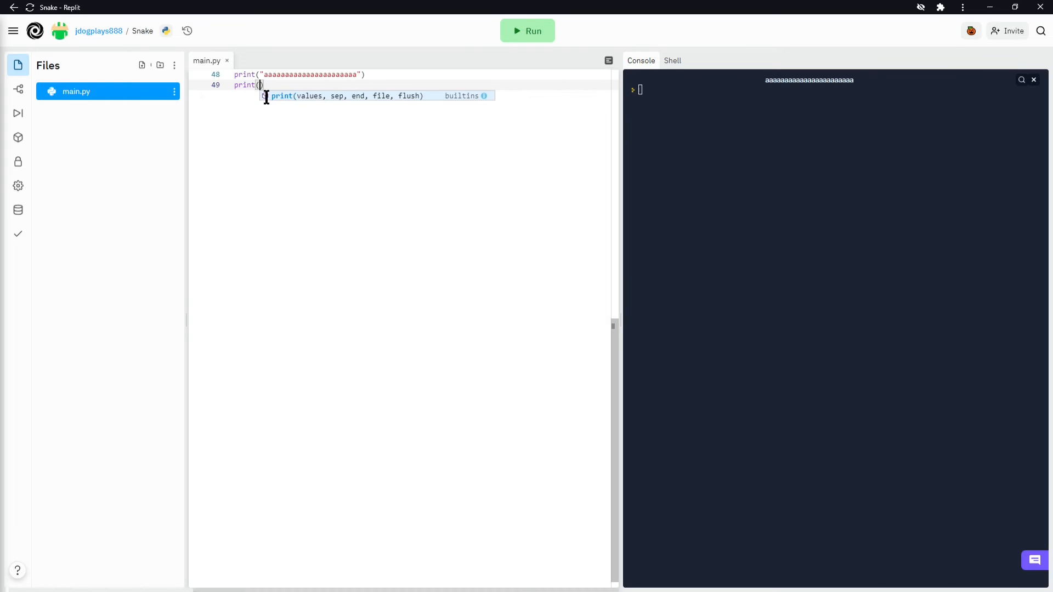
type("\"o\"")
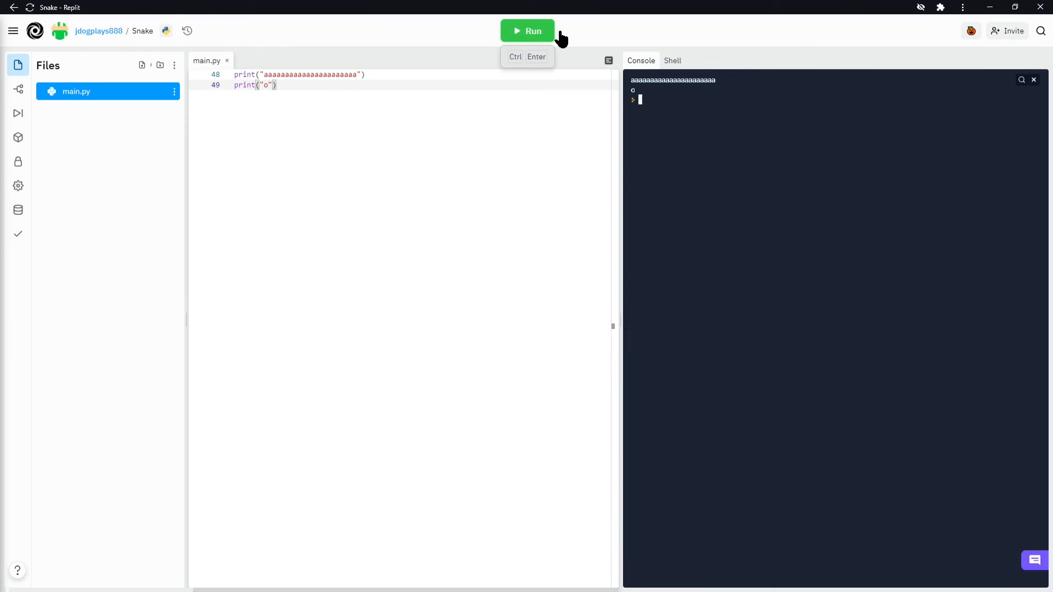
mouse_move(232, 77)
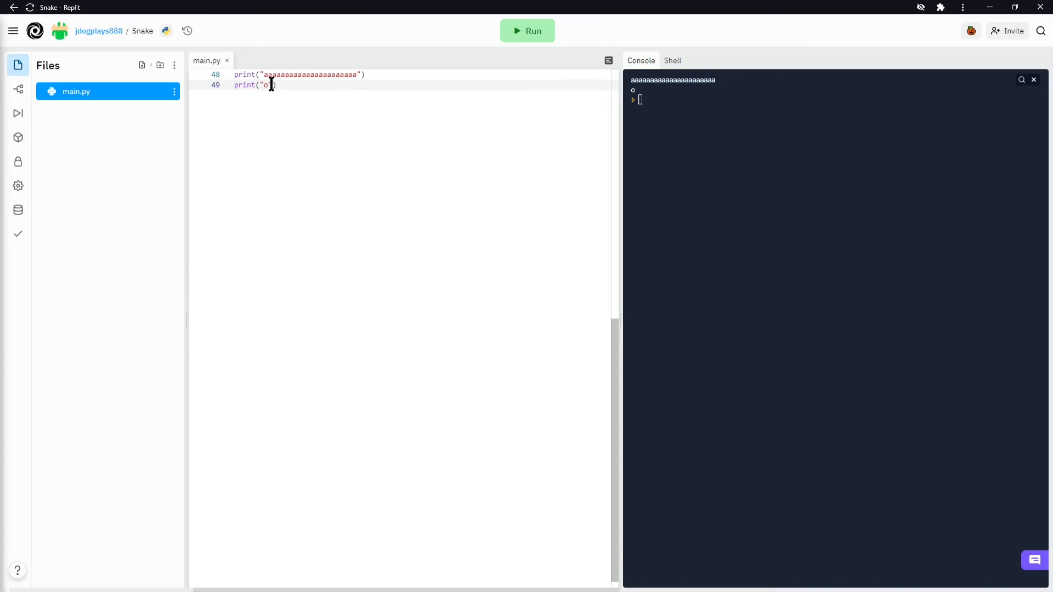
mouse_move(528, 31)
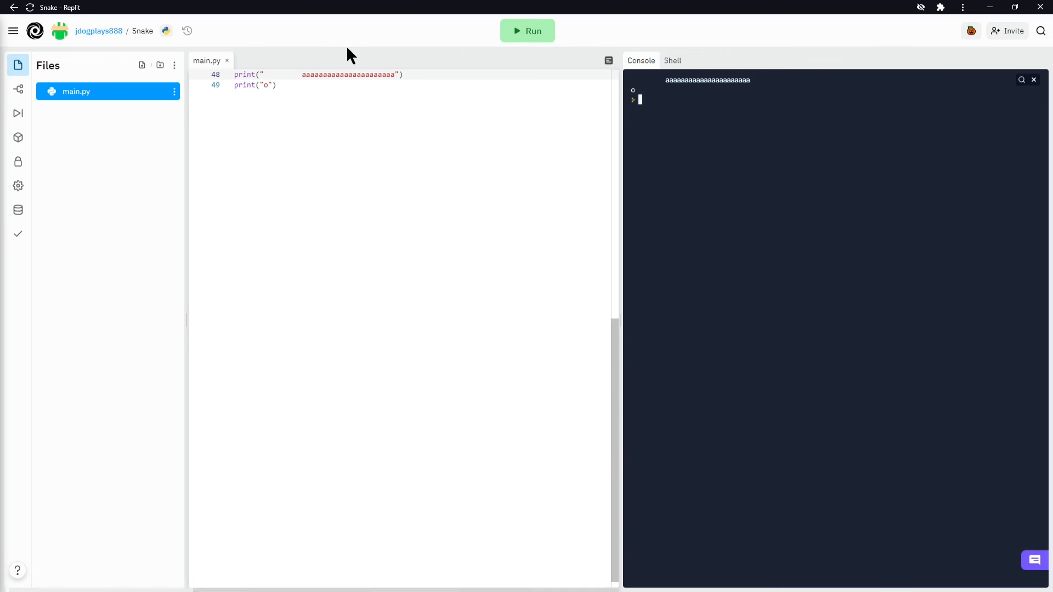
Step: Move the o into line 48's string before the a's, clear line 49 and run it
left_click(279, 89)
type("o")
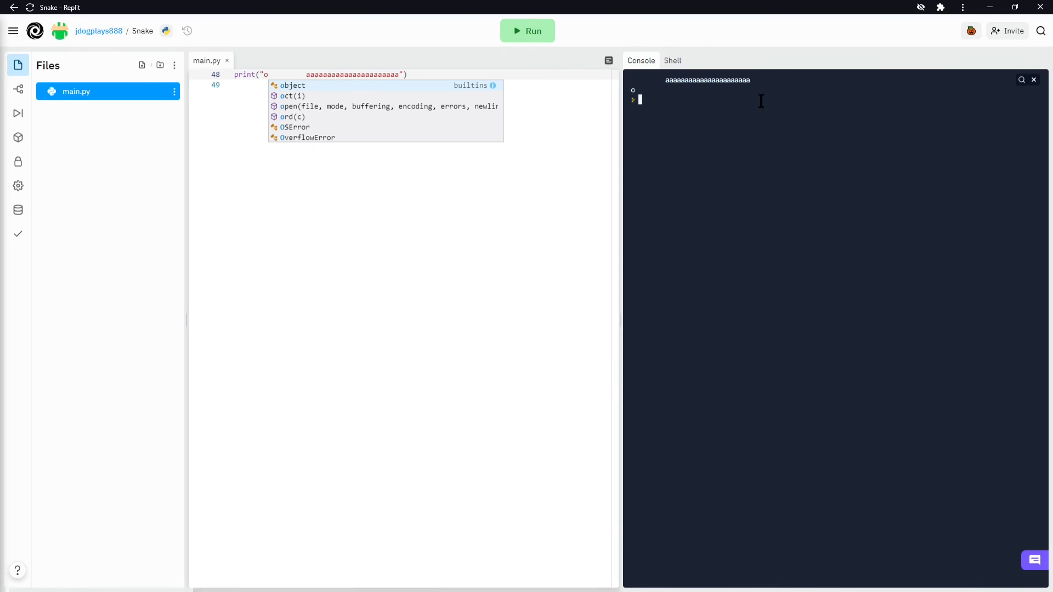
mouse_move(539, 31)
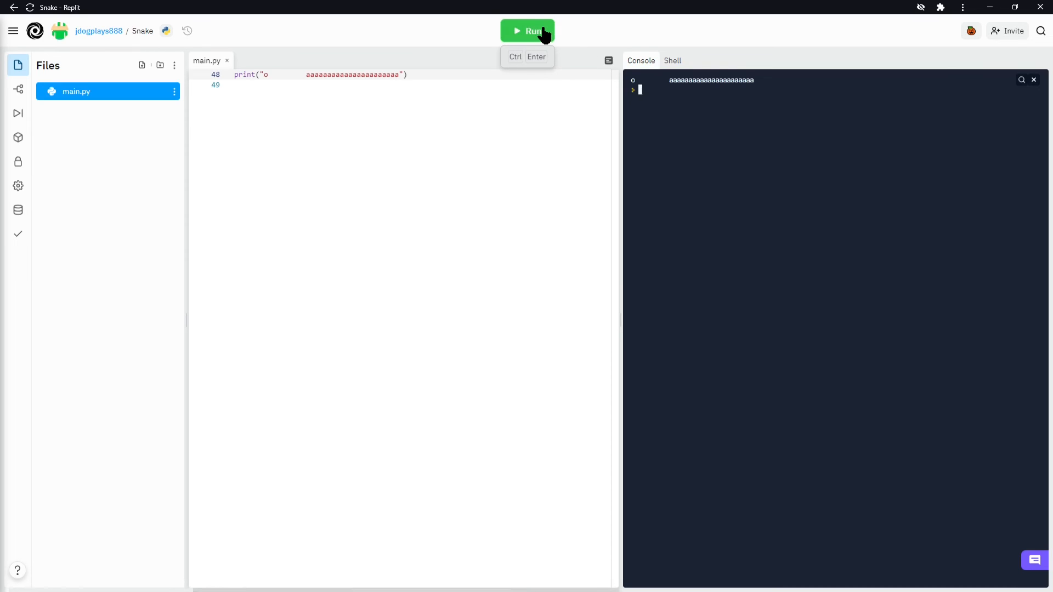
mouse_move(310, 82)
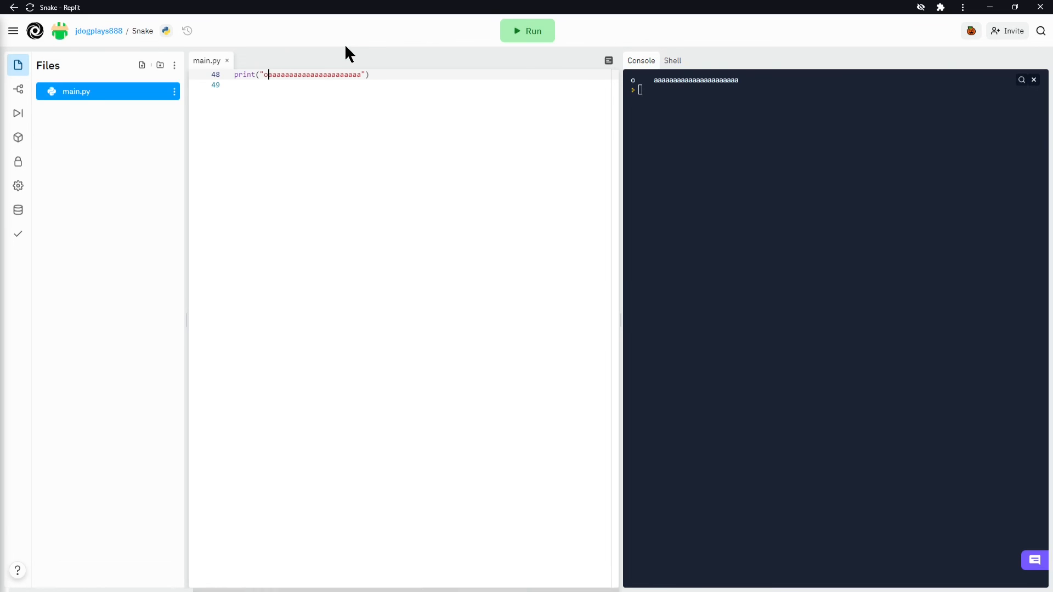
Step: Remove the o, extend line 48 to a much longer string of a's and run it
left_click(526, 30)
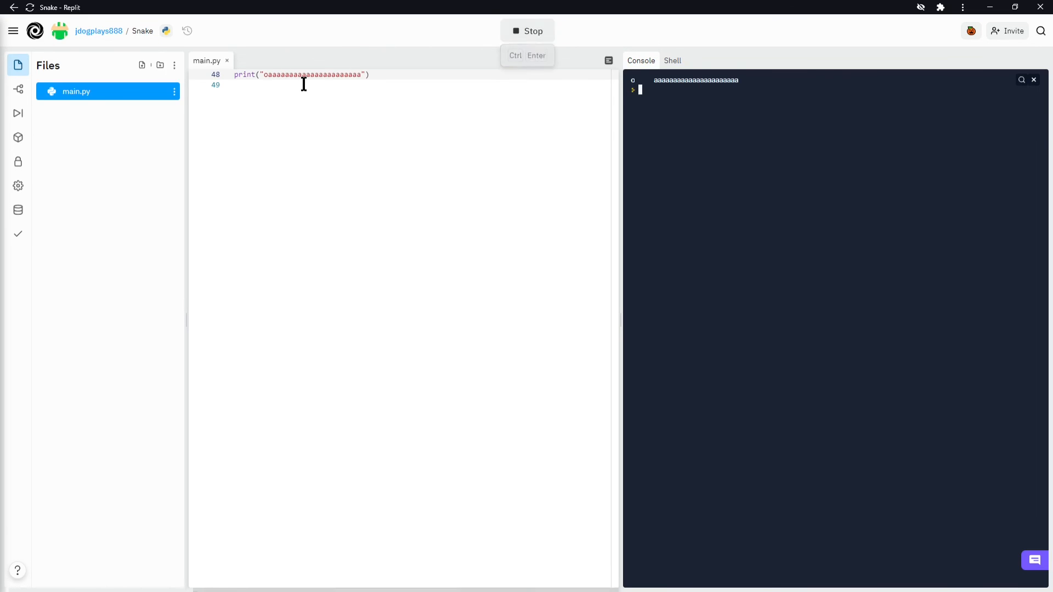
left_click(528, 31)
type("aaaaaaaaaaaaaaaaaaaaaaaaaaaaaaa")
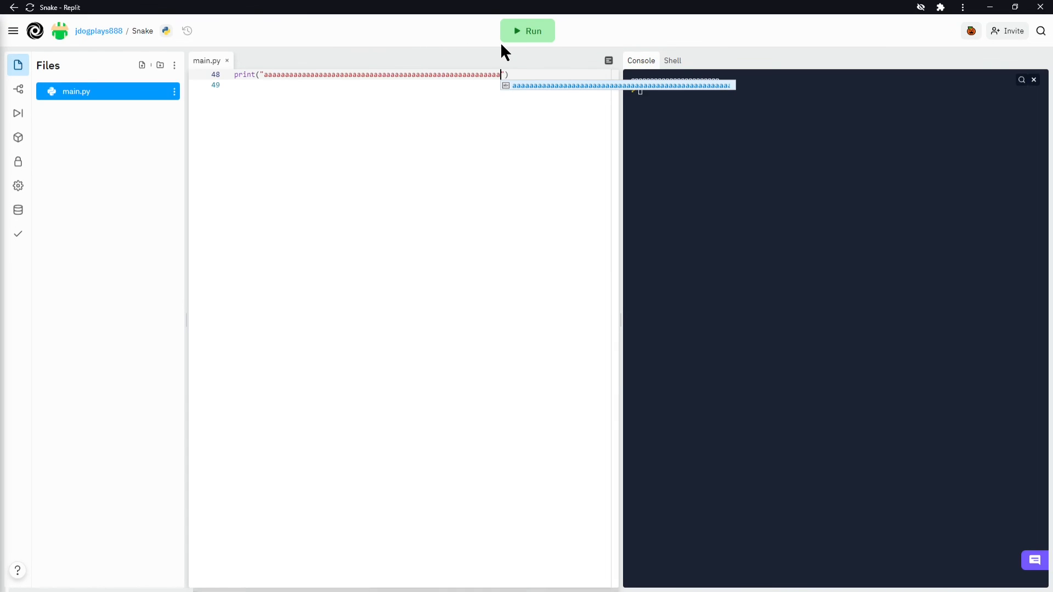
left_click(528, 30)
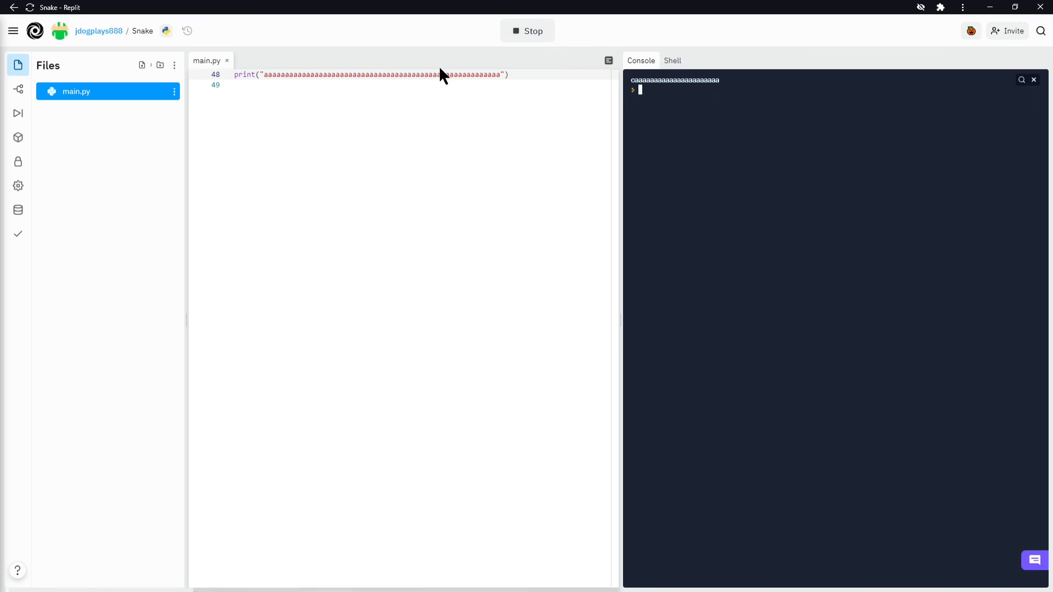
left_click(526, 31)
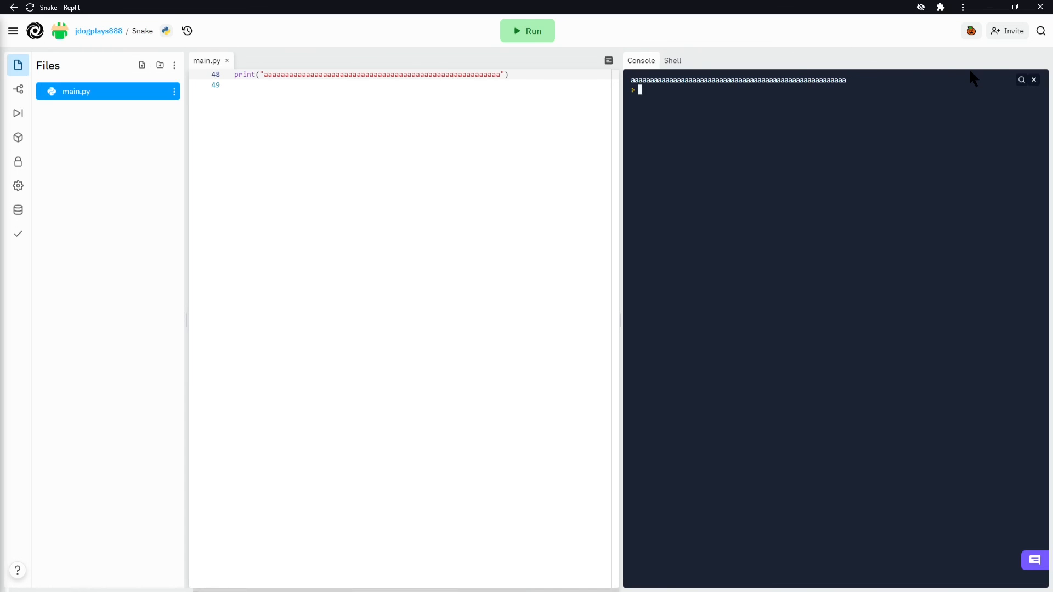
mouse_move(1000, 75)
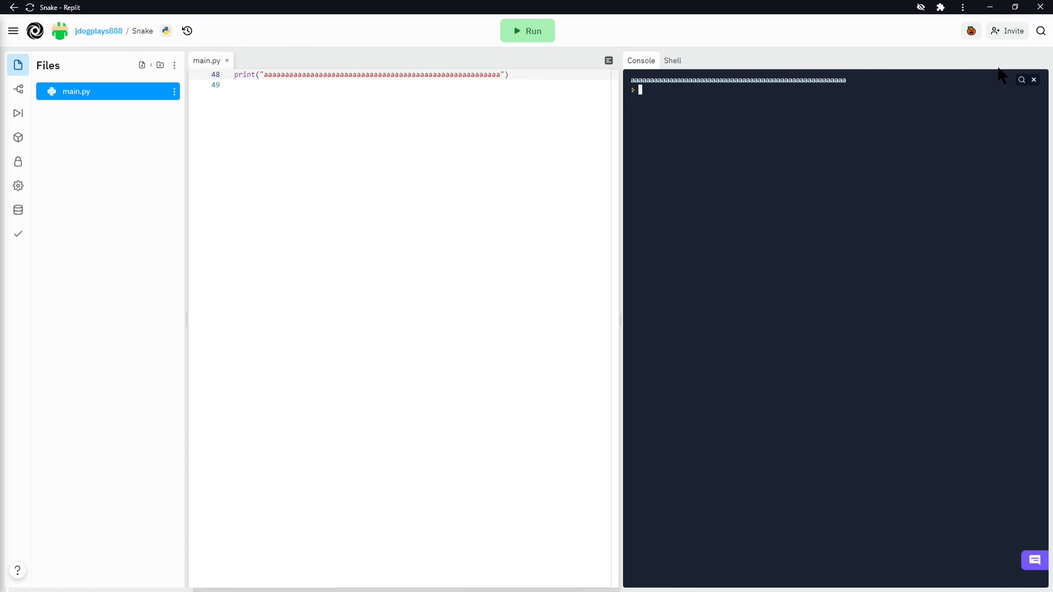